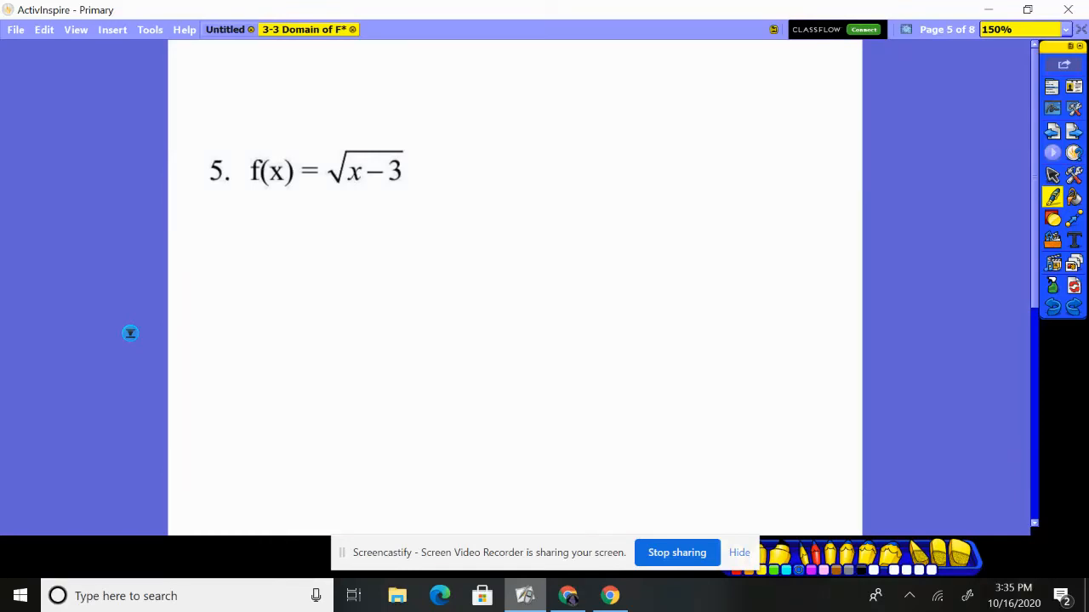
# Step: Write x − 3 ≥ 0, add 3 to both sides, and conclude x ≥ 3 for problem 5
pyautogui.moveTo(411, 174); pyautogui.dragTo(428, 163)
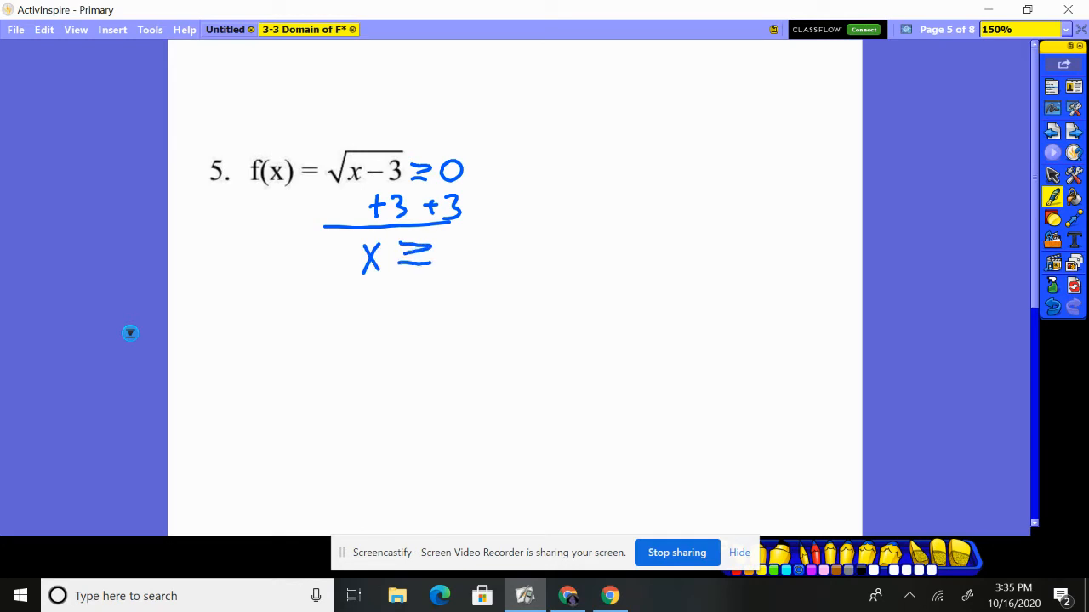
pyautogui.moveTo(442, 238); pyautogui.dragTo(459, 264)
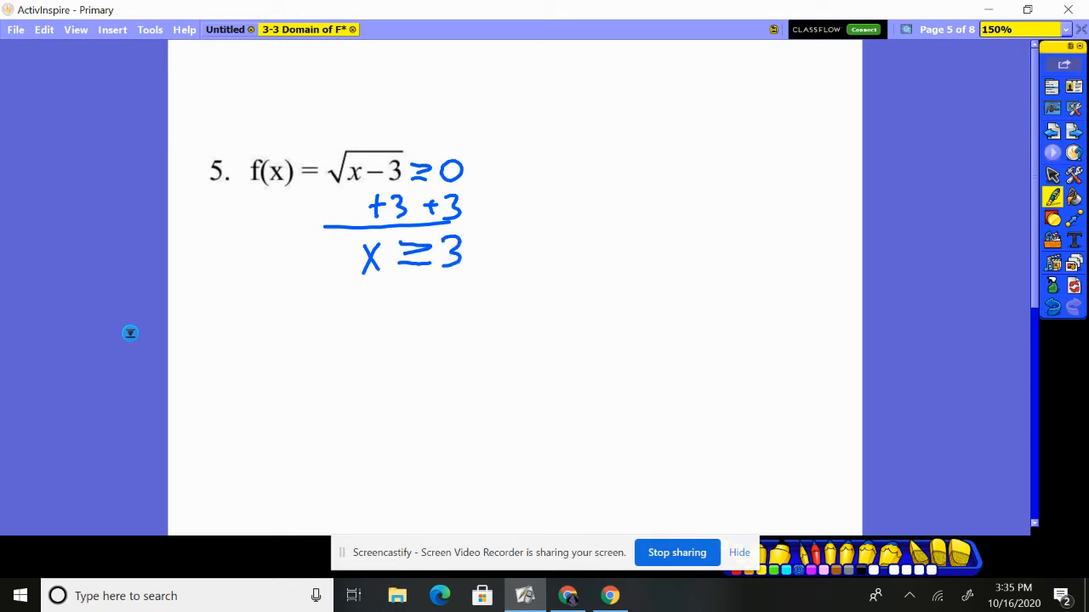
pyautogui.moveTo(391, 306); pyautogui.dragTo(392, 337)
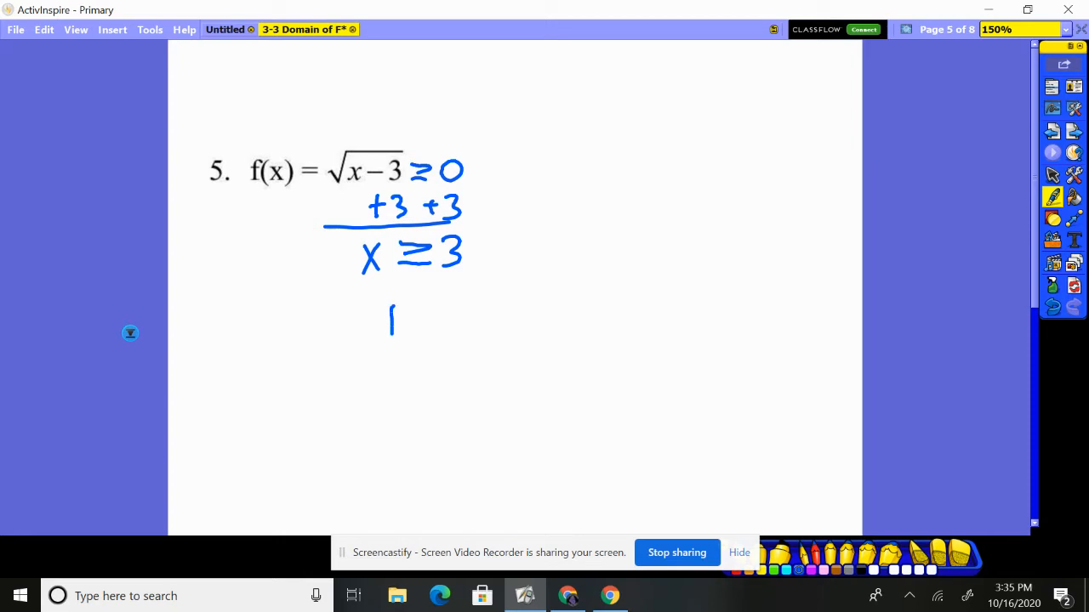
pyautogui.moveTo(391, 307); pyautogui.dragTo(422, 340)
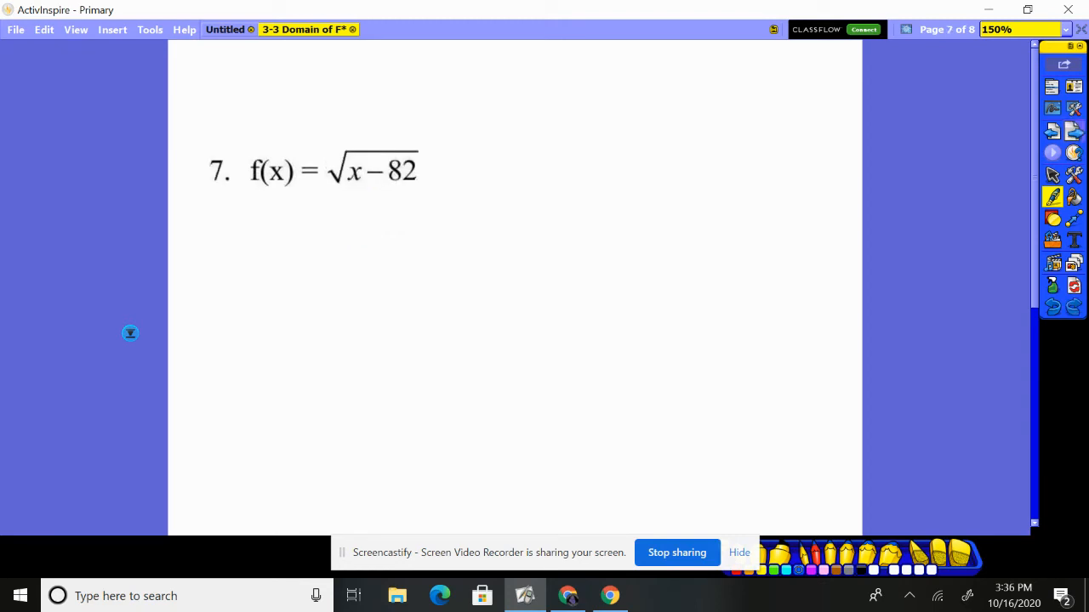
# Step: Write ≥ 0 after x − 82 and continue the work for problem 7
pyautogui.moveTo(425, 157); pyautogui.dragTo(477, 179)
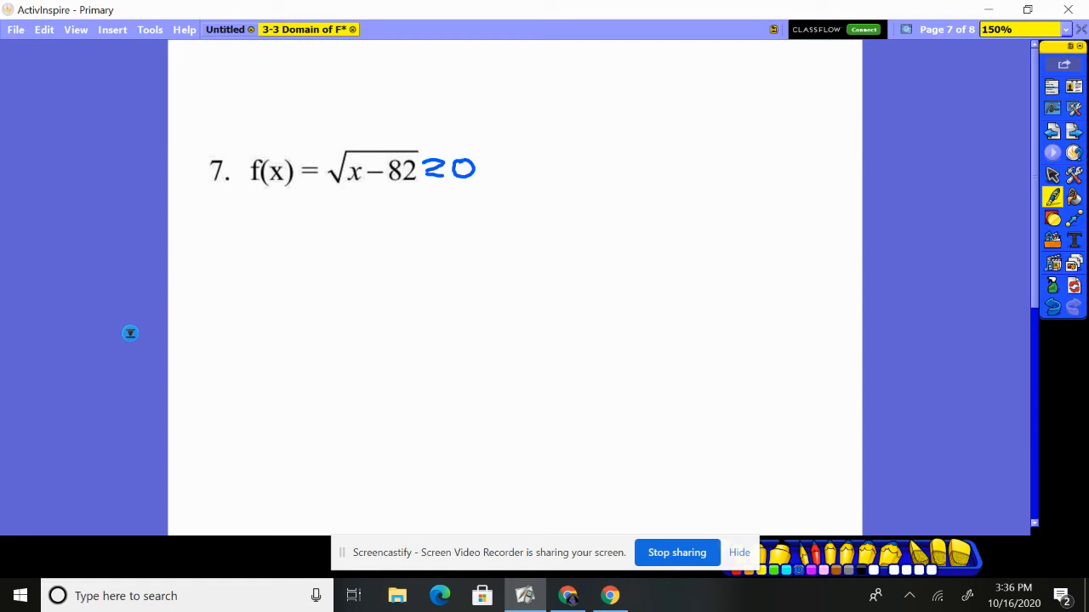
pyautogui.moveTo(371, 203); pyautogui.dragTo(459, 202)
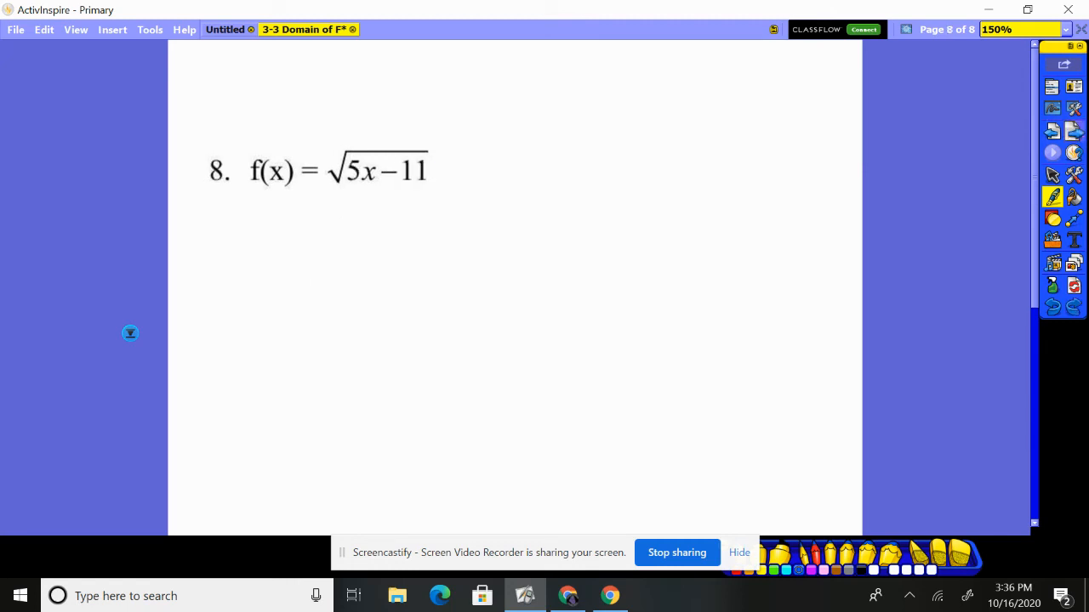
# Step: Write 5x − 11 ≥ 0, add 11, divide both sides by 5, and start x ≥ 11/5
pyautogui.moveTo(444, 174); pyautogui.dragTo(463, 162)
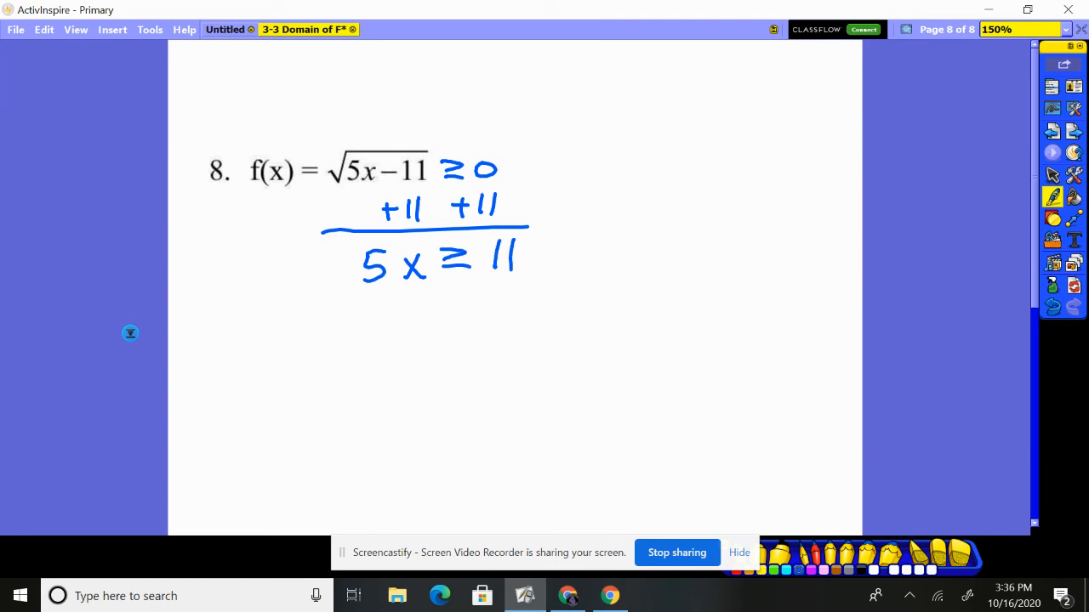
pyautogui.moveTo(354, 281); pyautogui.dragTo(400, 320)
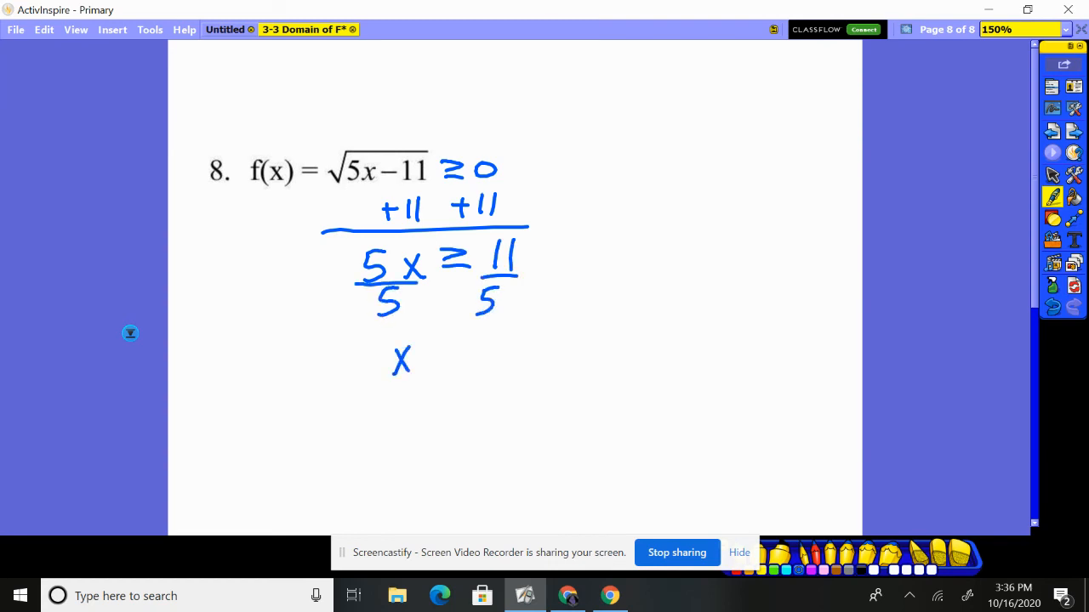
pyautogui.moveTo(429, 357); pyautogui.dragTo(518, 340)
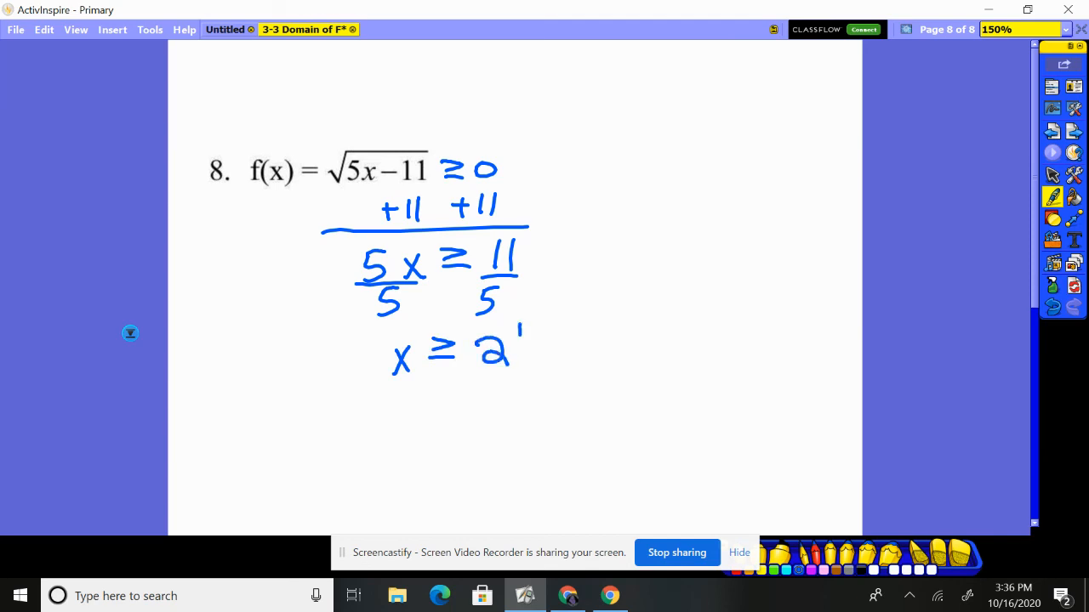